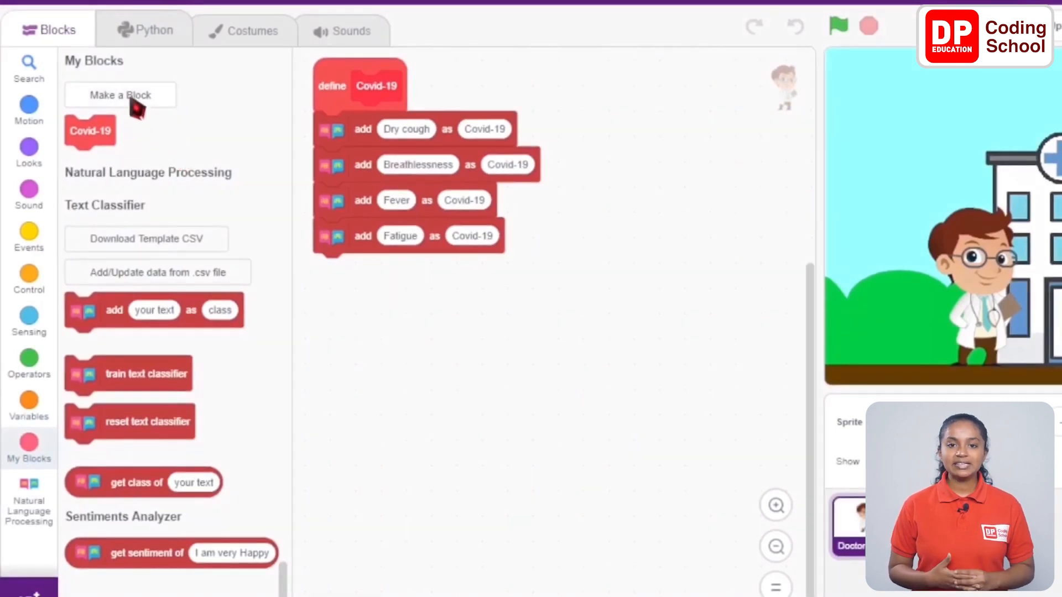
Create a new custom block named 'Malaria' via Make a Block under My Blocks
{"action": "left_click", "coordinate": [120, 95]}
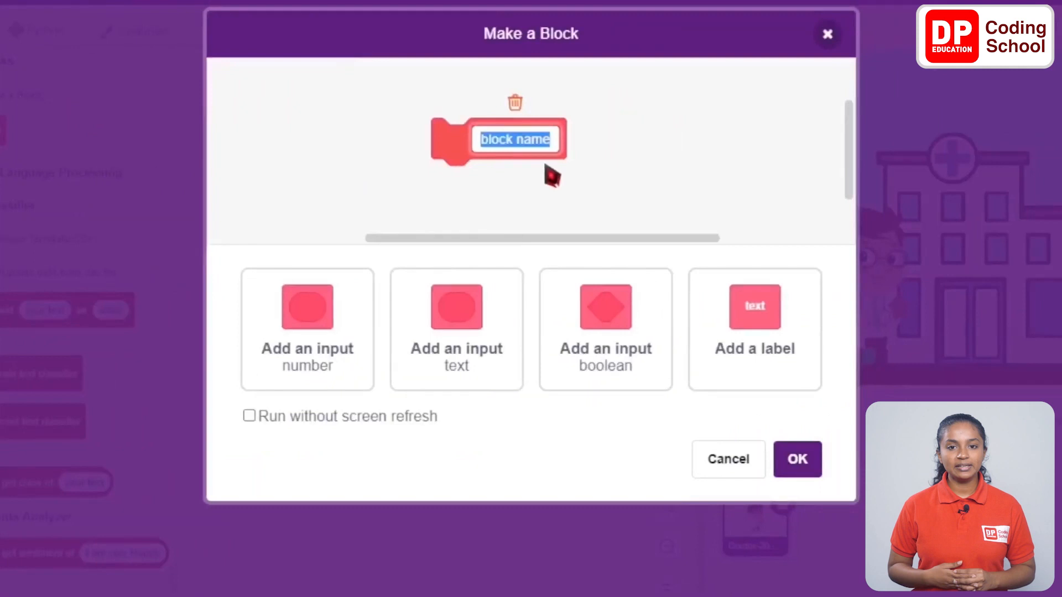
{"action": "type", "text": "Mala"}
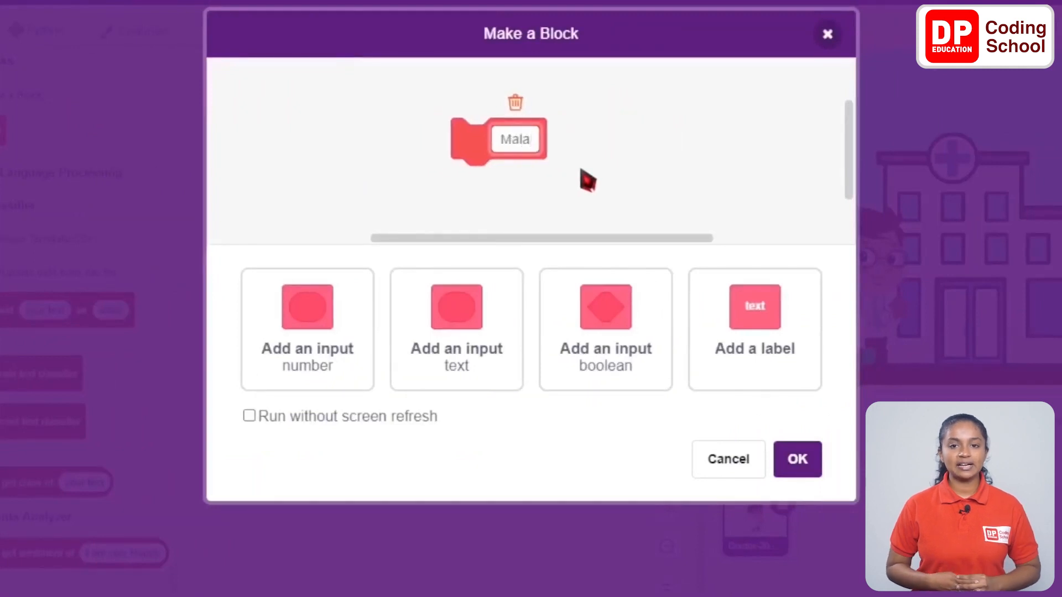
{"action": "type", "text": "ria"}
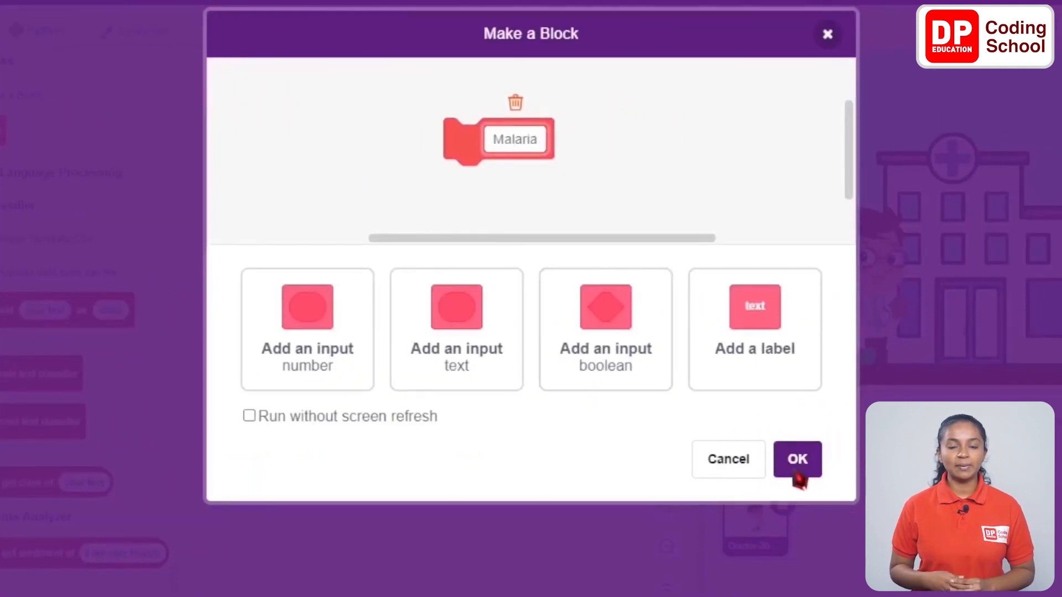
{"action": "left_click", "coordinate": [798, 459]}
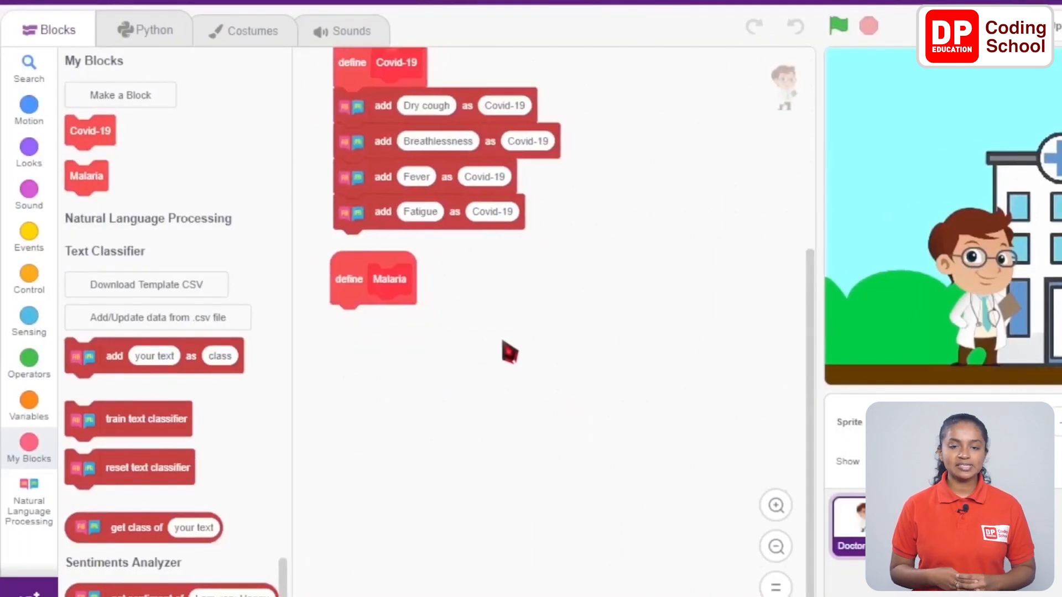
{"action": "mouse_move", "coordinate": [83, 358]}
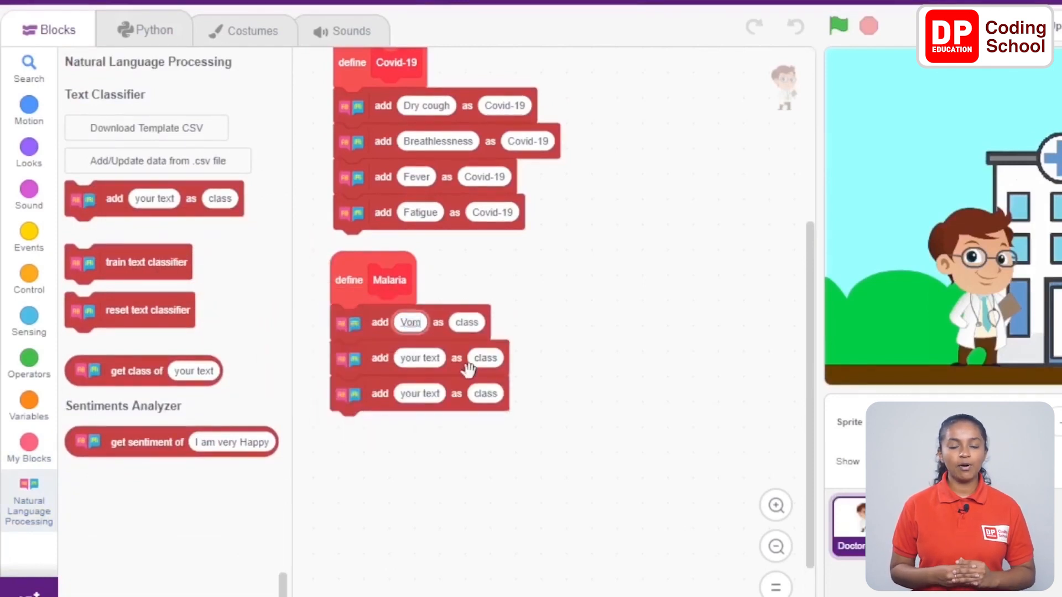
Enter 'Vomiting' in the first add block and 'Nausea' in the second under define Malaria
{"action": "type", "text": "Vomiting"}
{"action": "left_click", "coordinate": [419, 358]}
{"action": "type", "text": "Nau"}
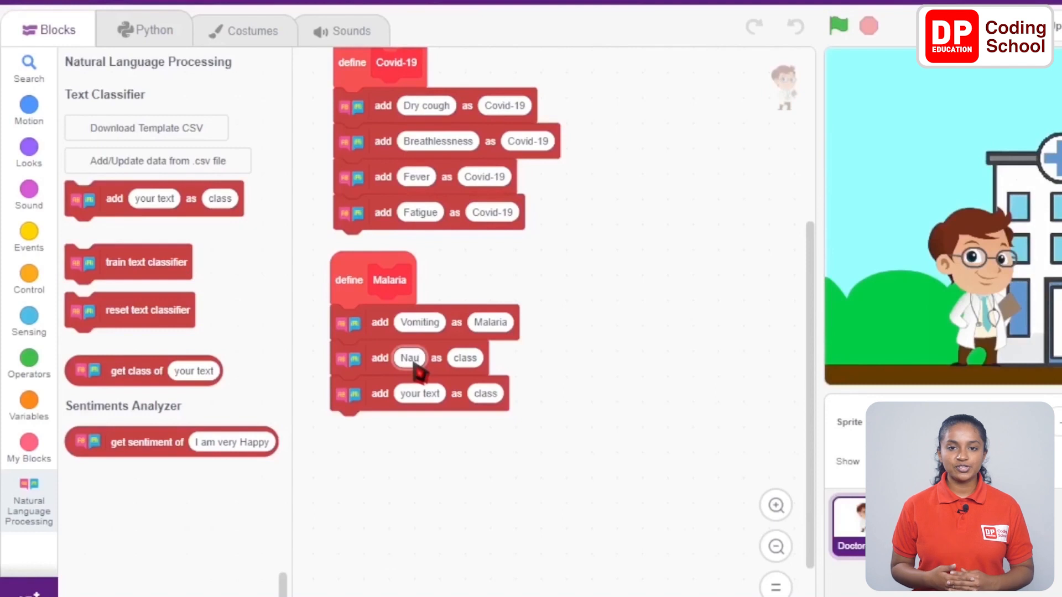
{"action": "type", "text": "sea"}
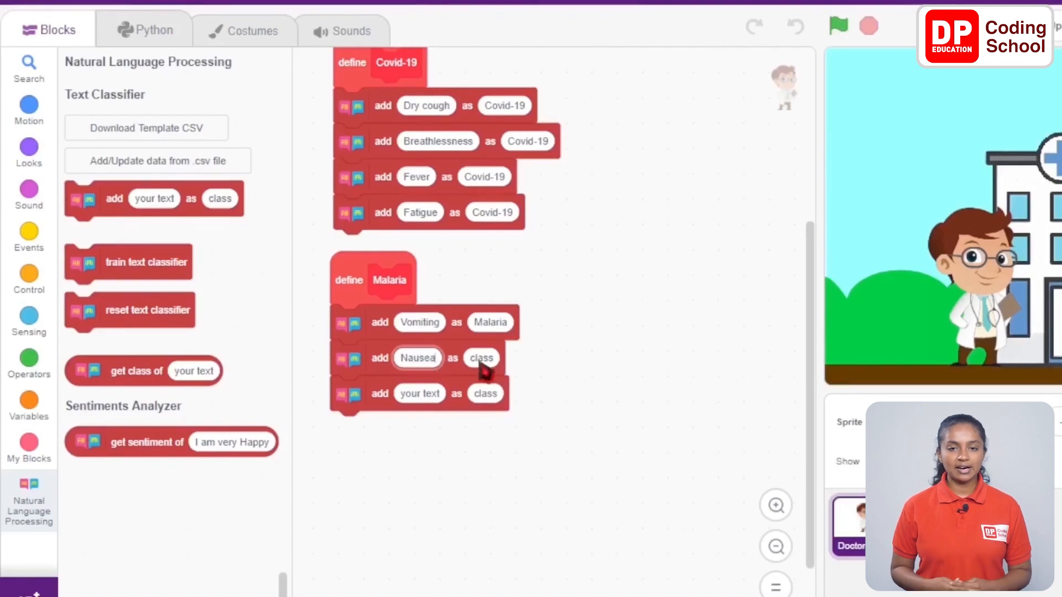